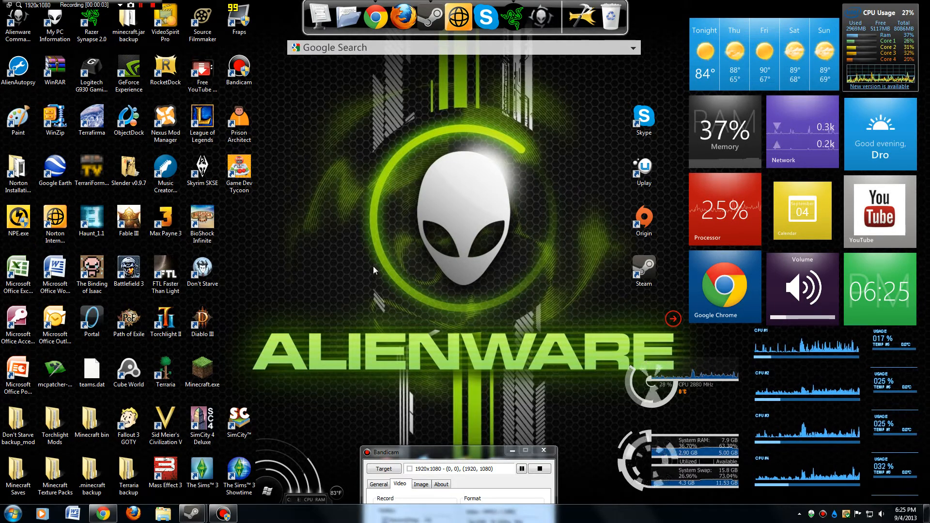
mouse_move(389, 297)
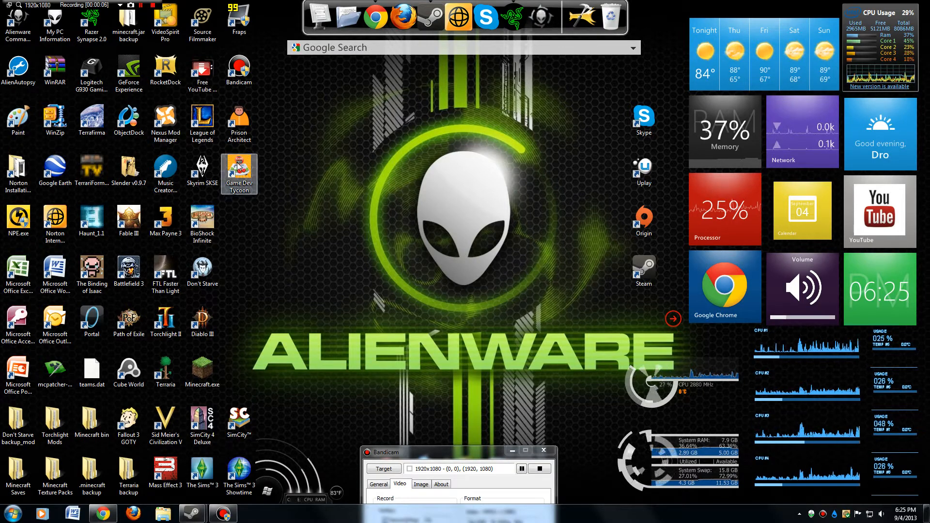
Step: Drag the Game Dev Tycoon shortcut out of the icon grid toward mid-desktop
drag(238, 174, 349, 175)
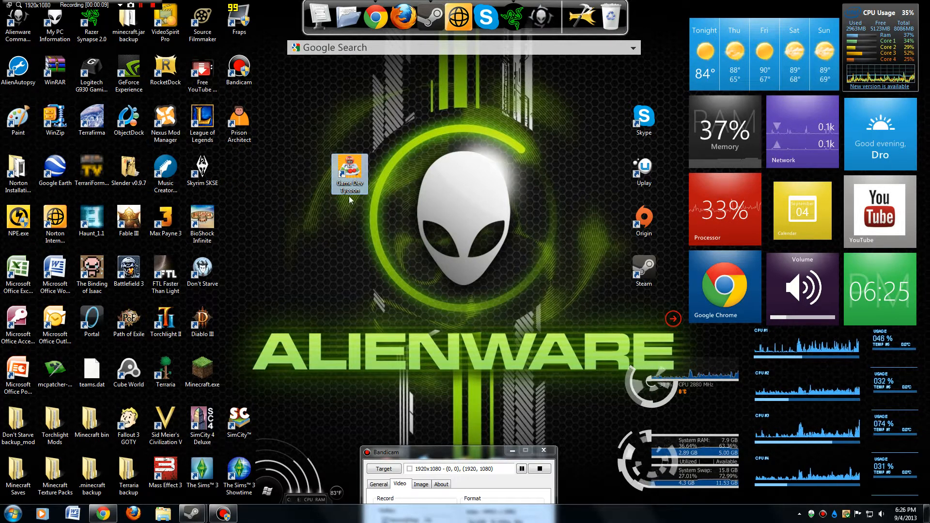
mouse_move(368, 196)
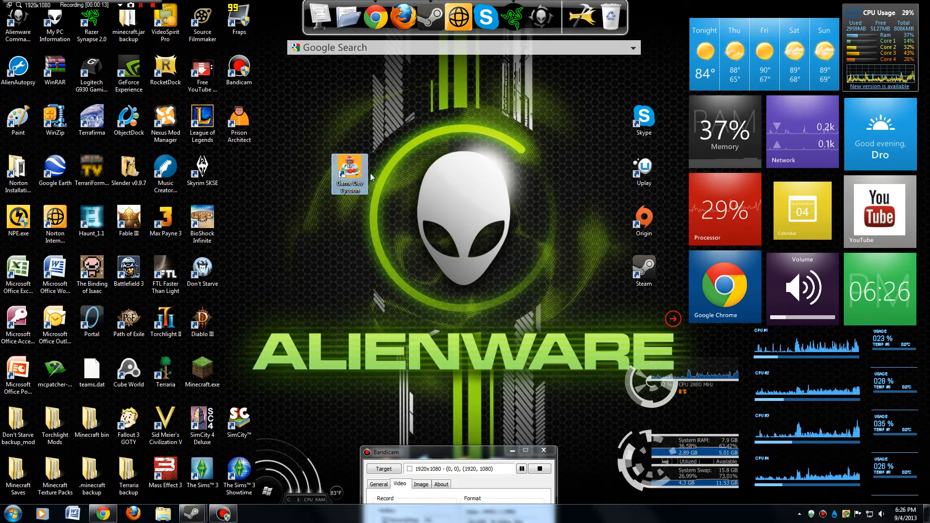
mouse_move(325, 179)
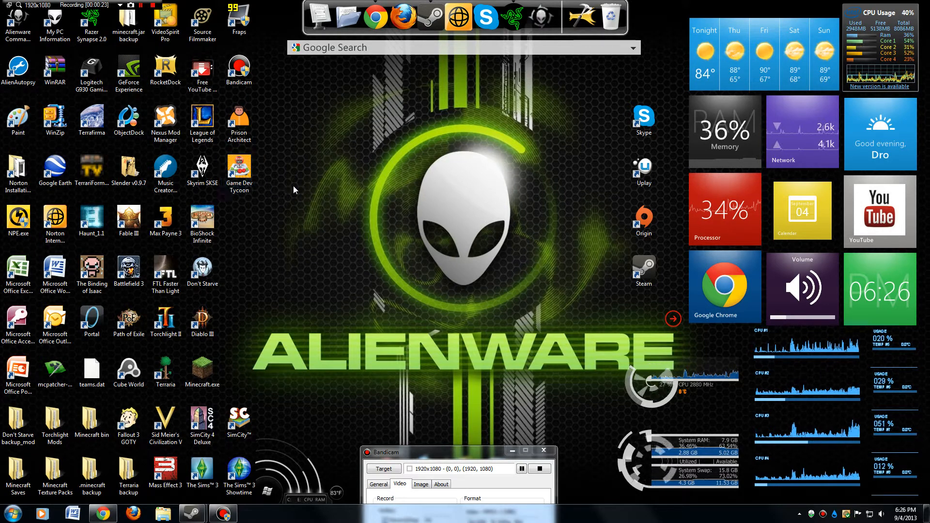
mouse_move(296, 203)
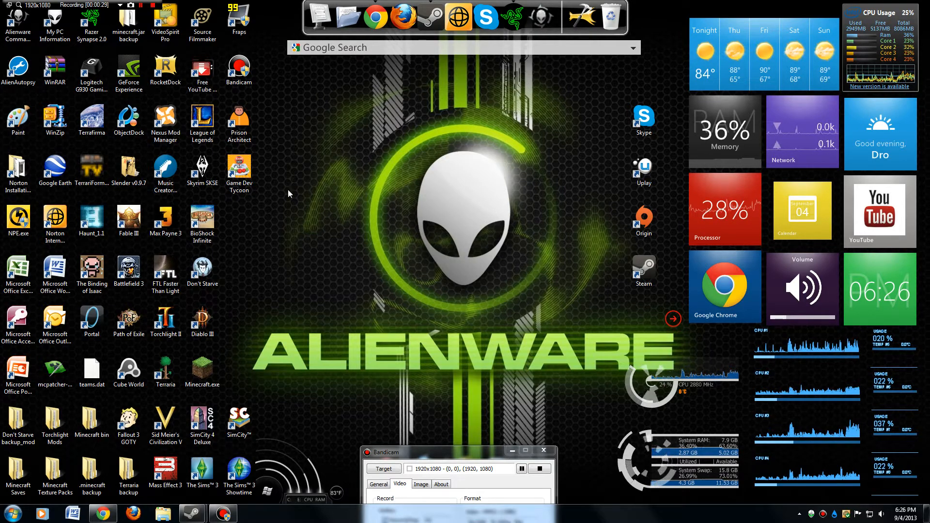
mouse_move(580, 183)
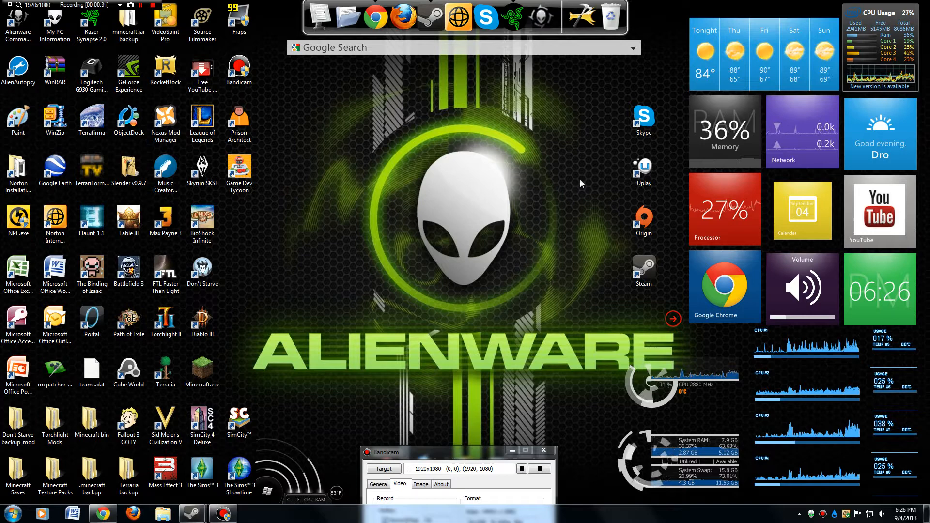
mouse_move(110, 255)
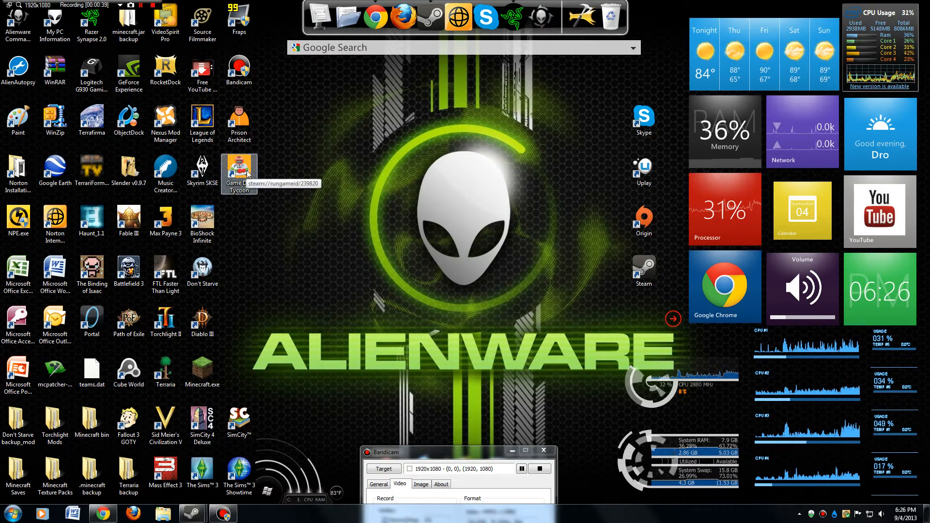
mouse_move(231, 408)
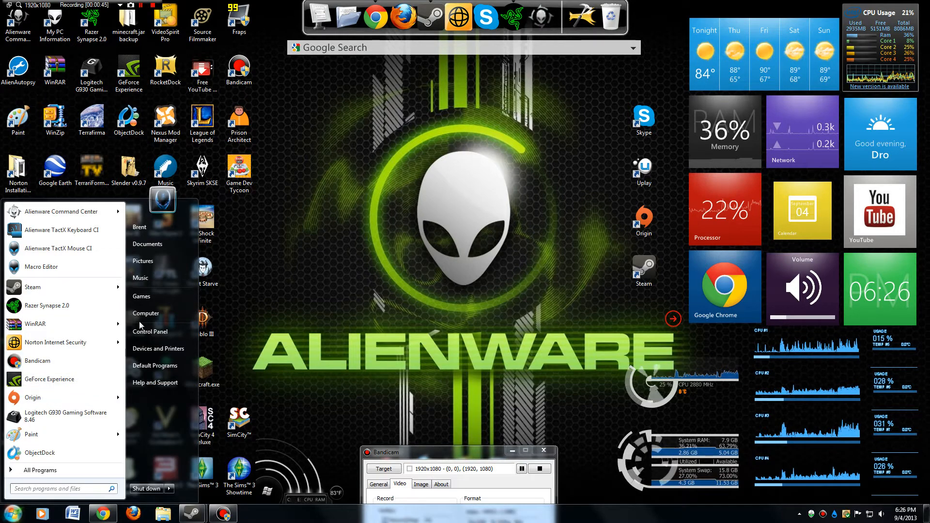
Step: Browse from Computer into Program Files (x86)\Steam\userdata
click(146, 313)
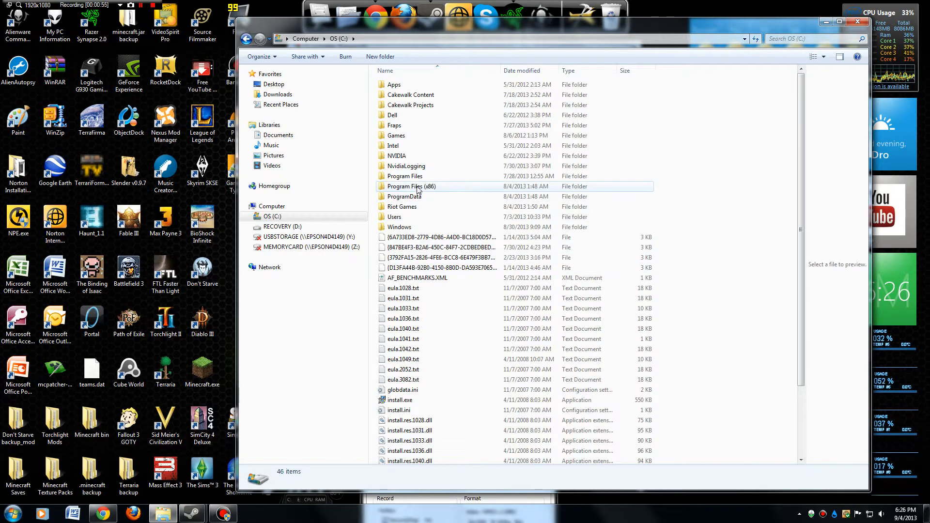
double_click(410, 186)
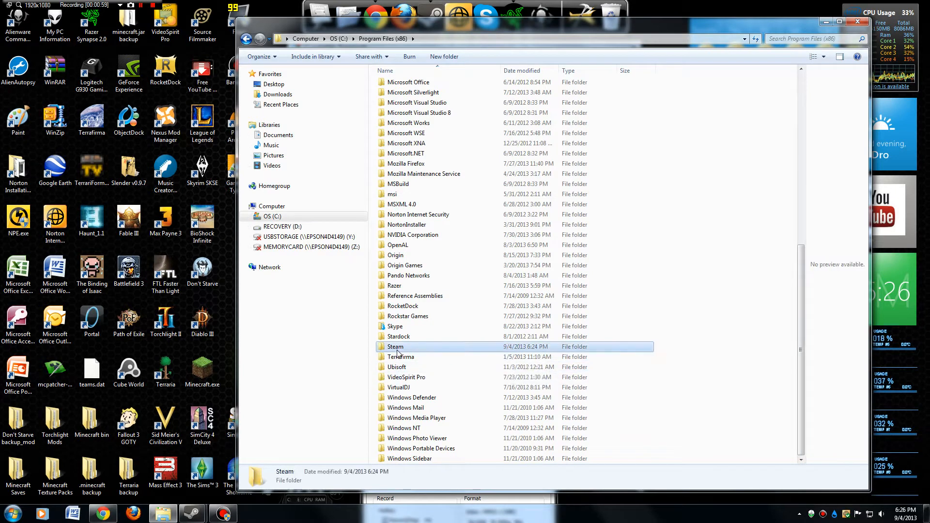
double_click(394, 347)
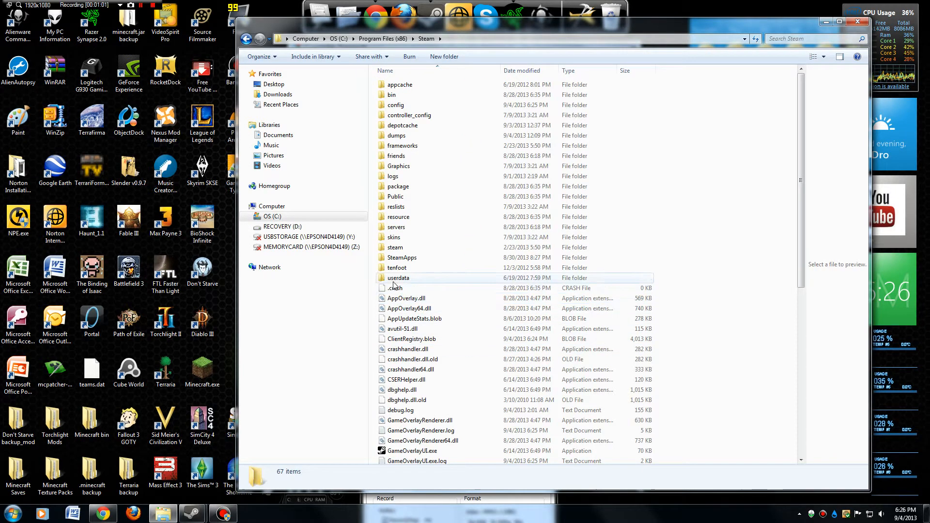
double_click(398, 278)
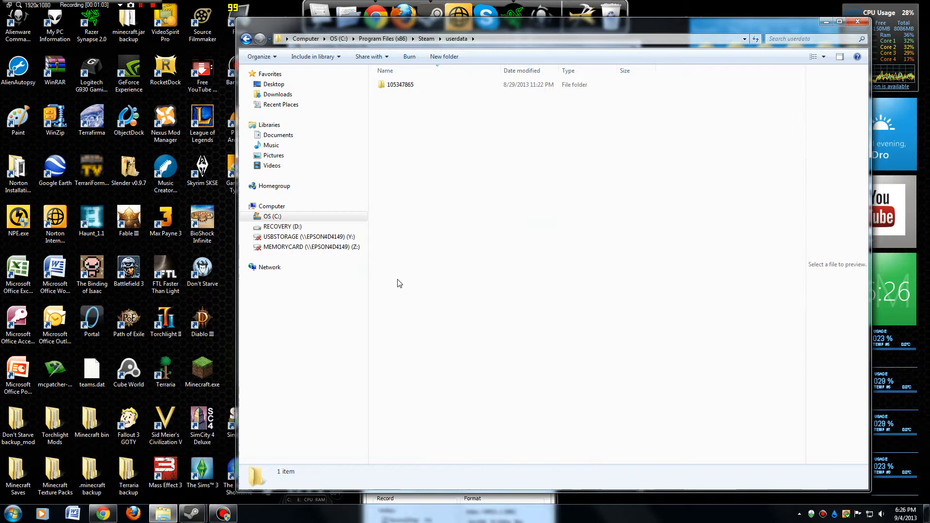
click(400, 85)
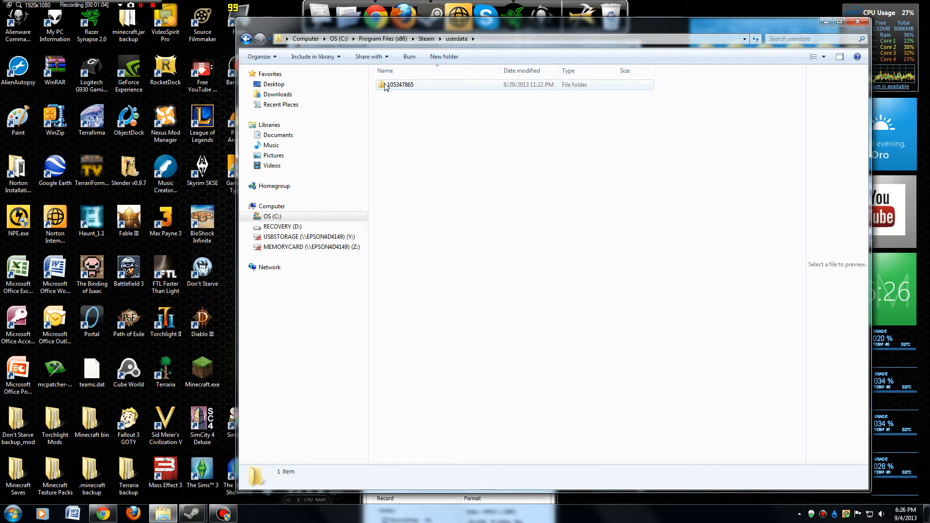
click(398, 84)
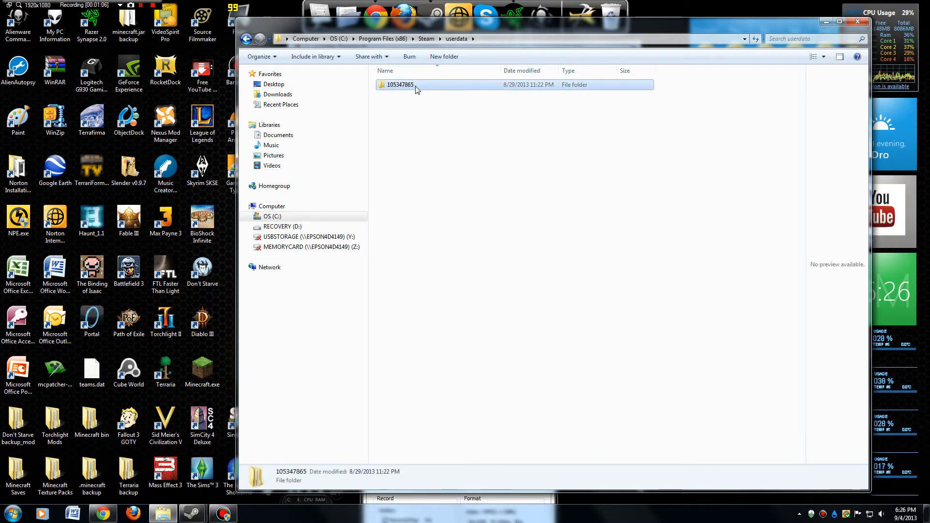
double_click(398, 84)
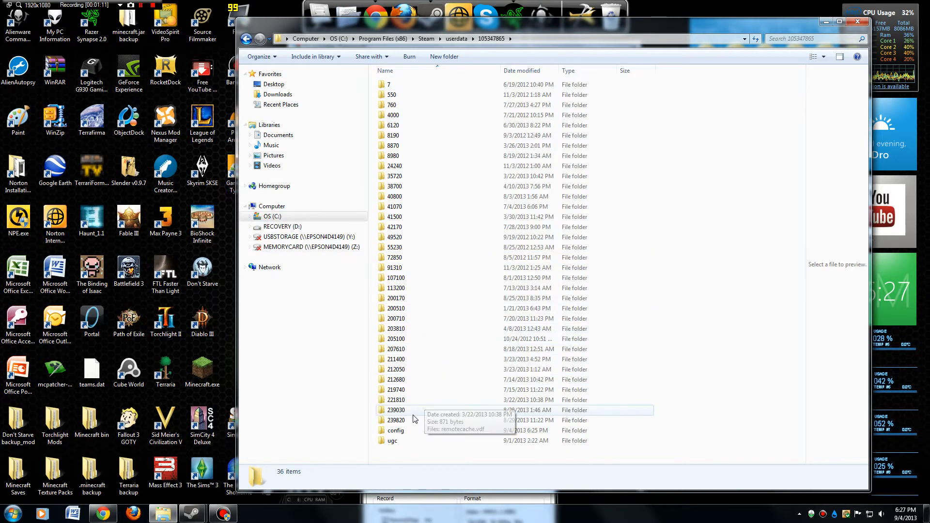
mouse_move(397, 430)
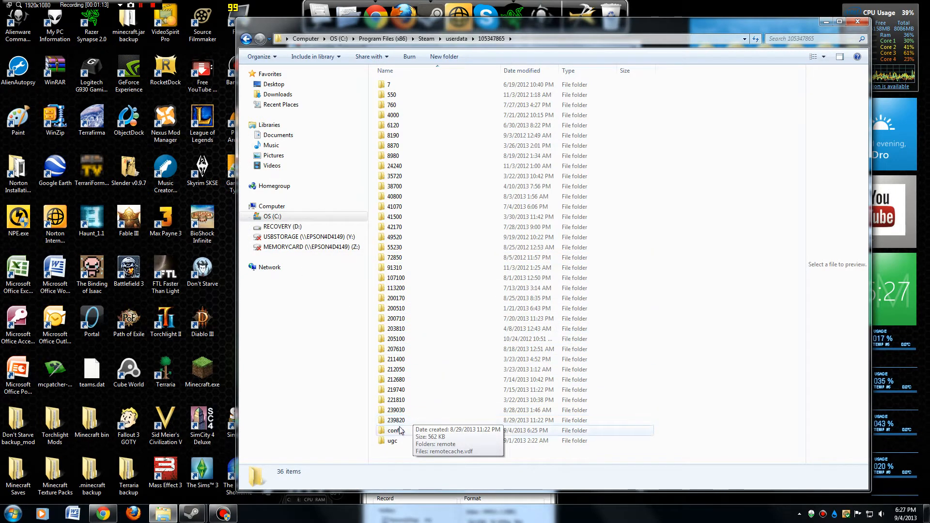
mouse_move(395, 419)
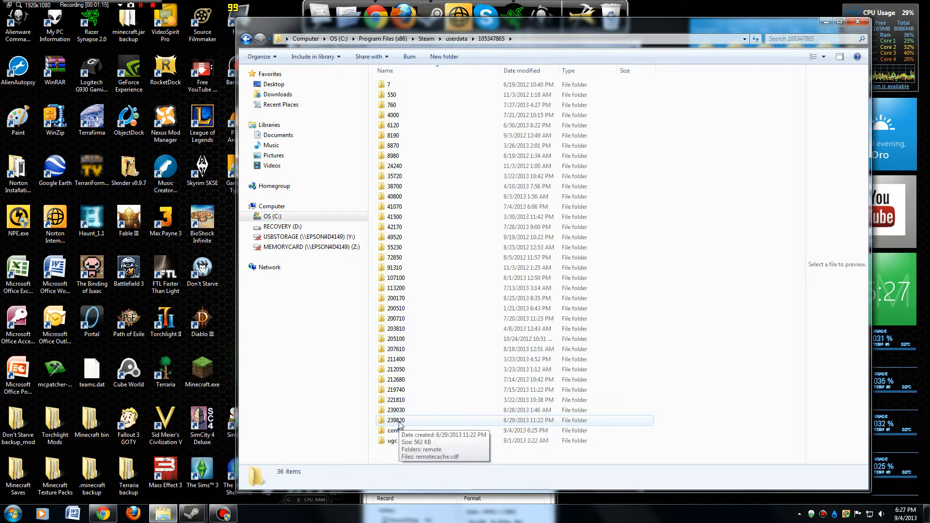
double_click(394, 420)
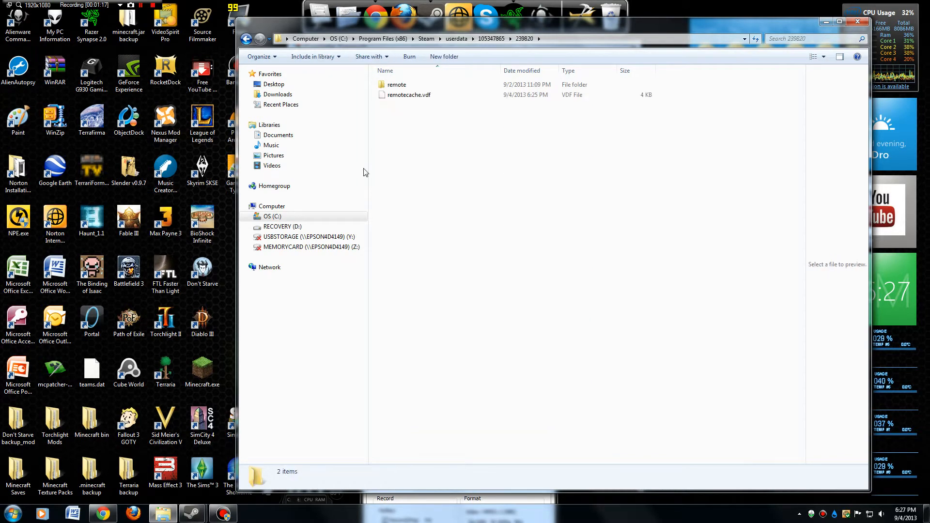
click(408, 95)
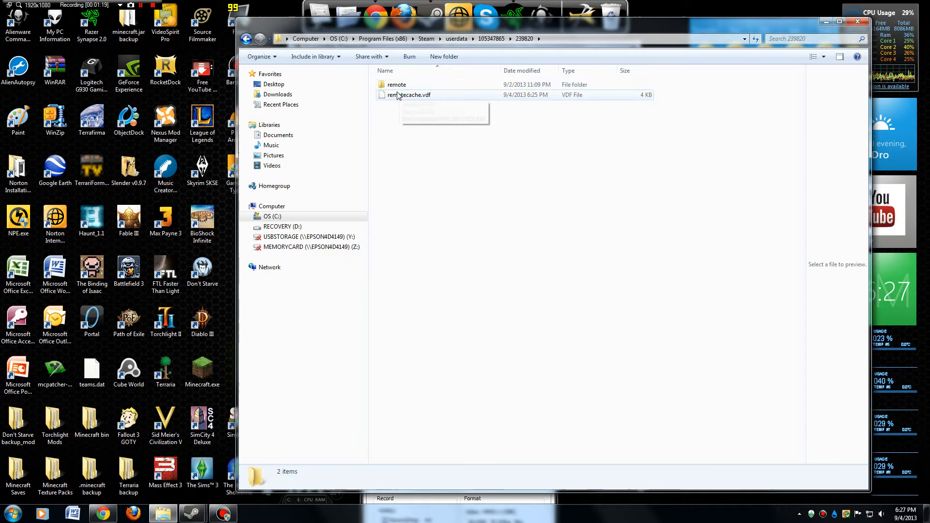
click(396, 84)
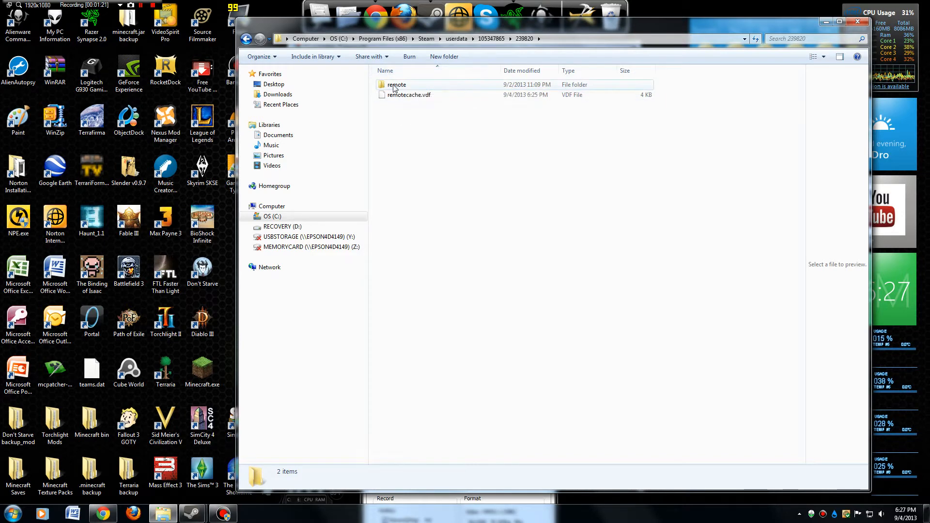
Step: List the remote folder's save files and select slot_3 among the slot_ files
double_click(396, 84)
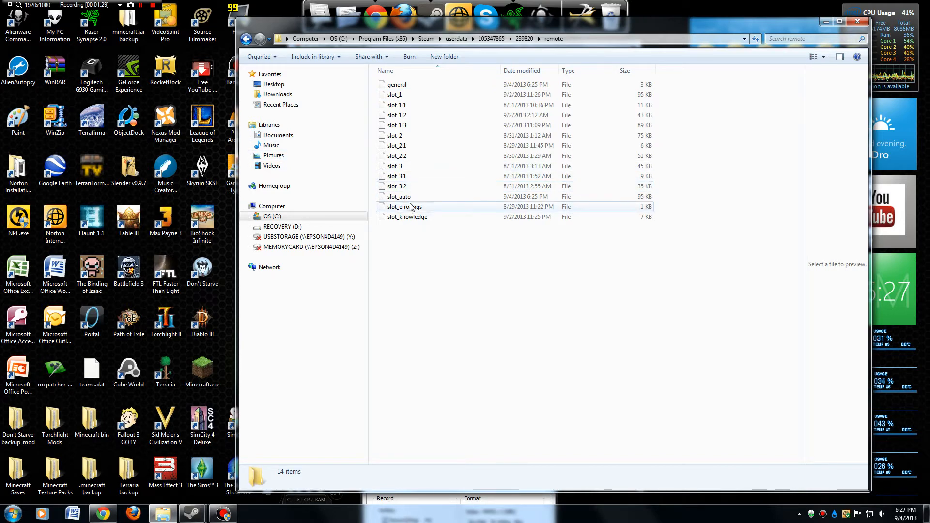
mouse_move(398, 196)
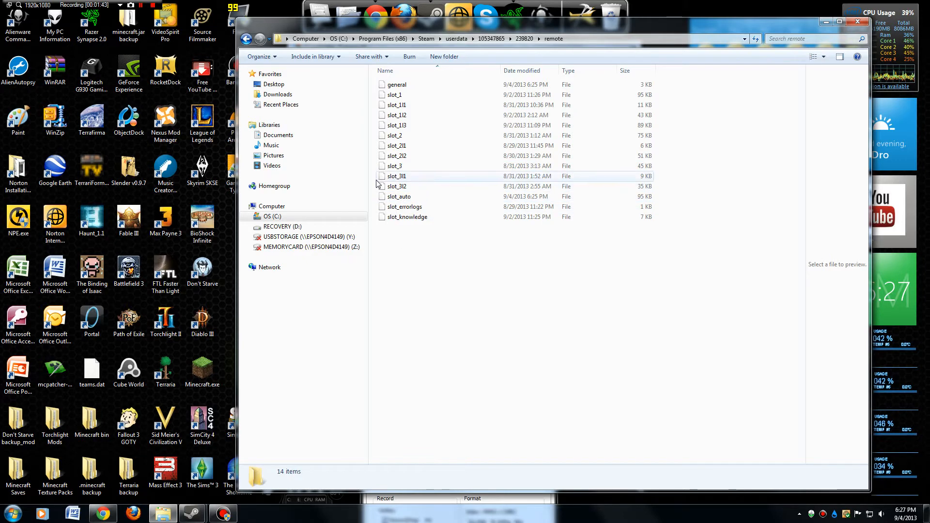
mouse_move(396, 105)
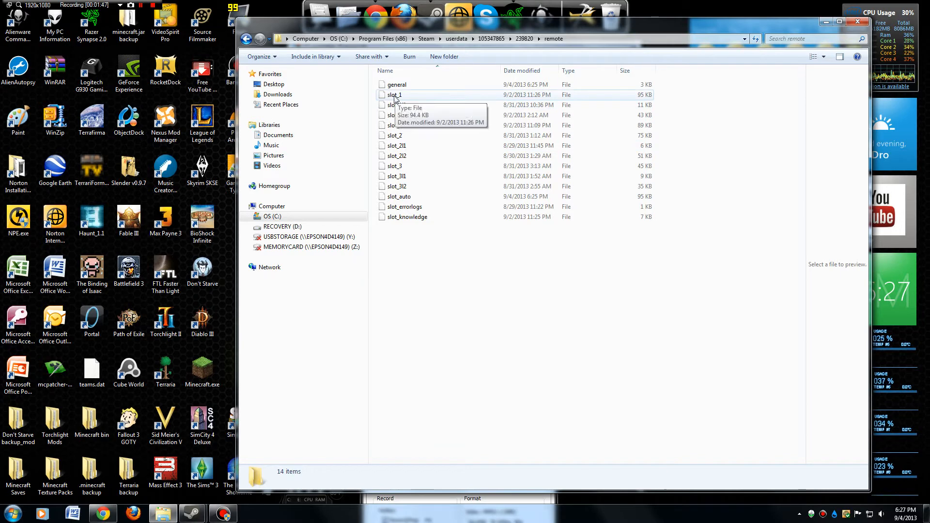
right_click(394, 95)
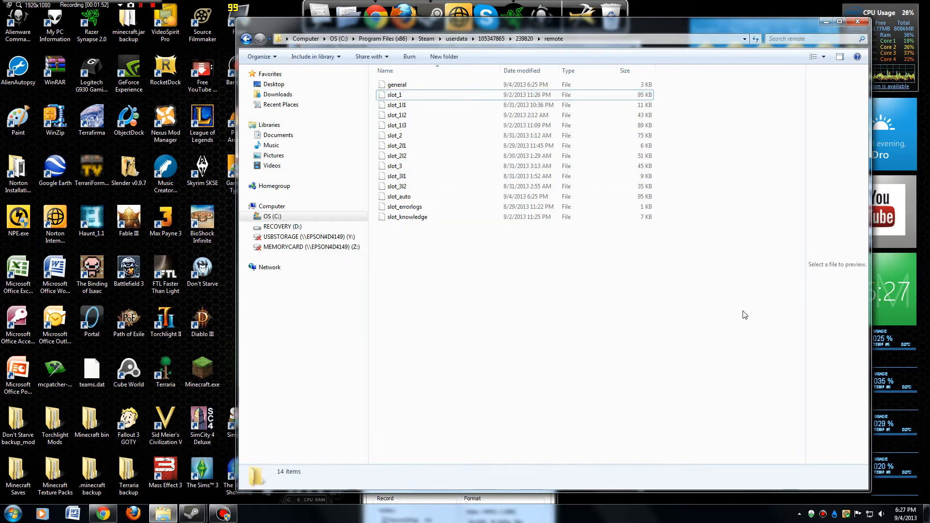
mouse_move(577, 362)
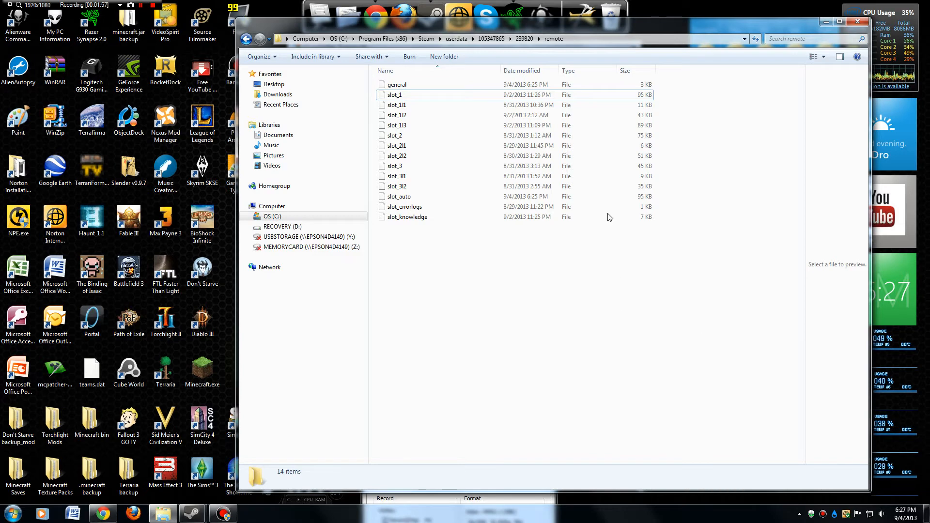
mouse_move(463, 105)
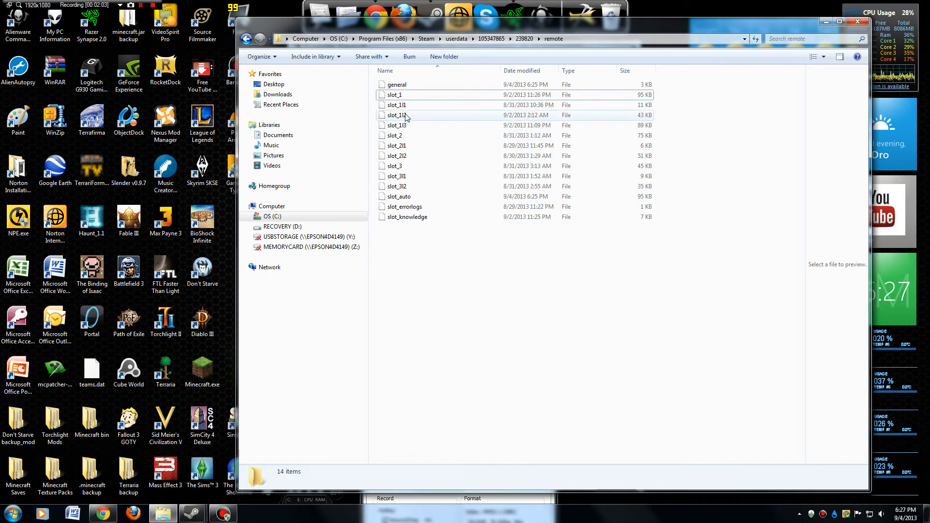
mouse_move(396, 104)
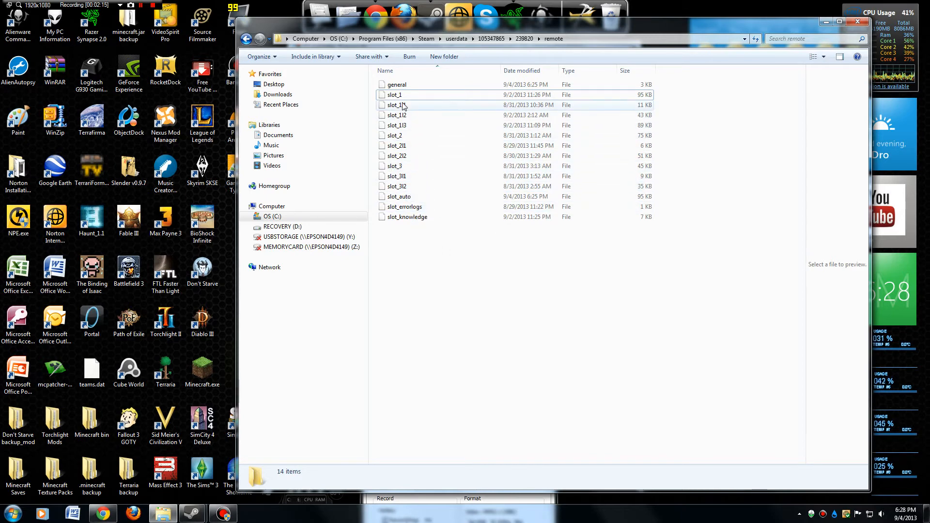
mouse_move(401, 135)
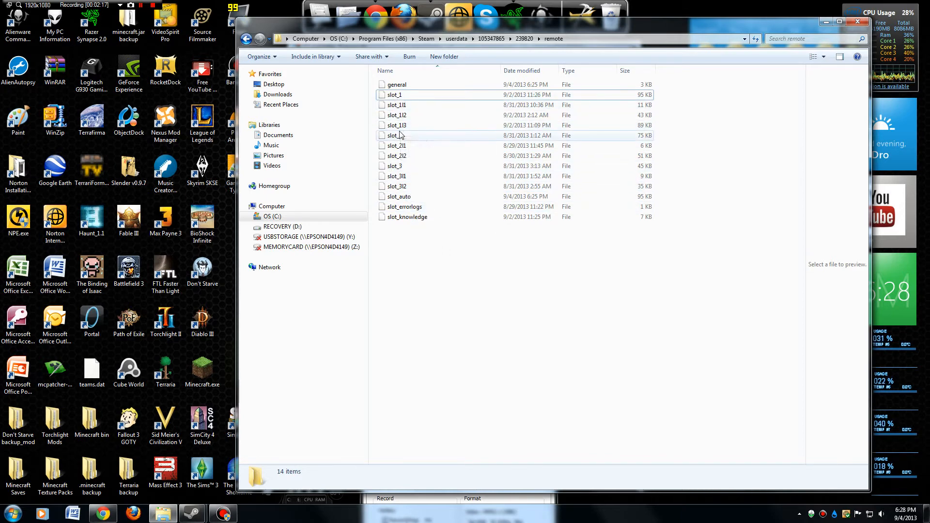
click(394, 166)
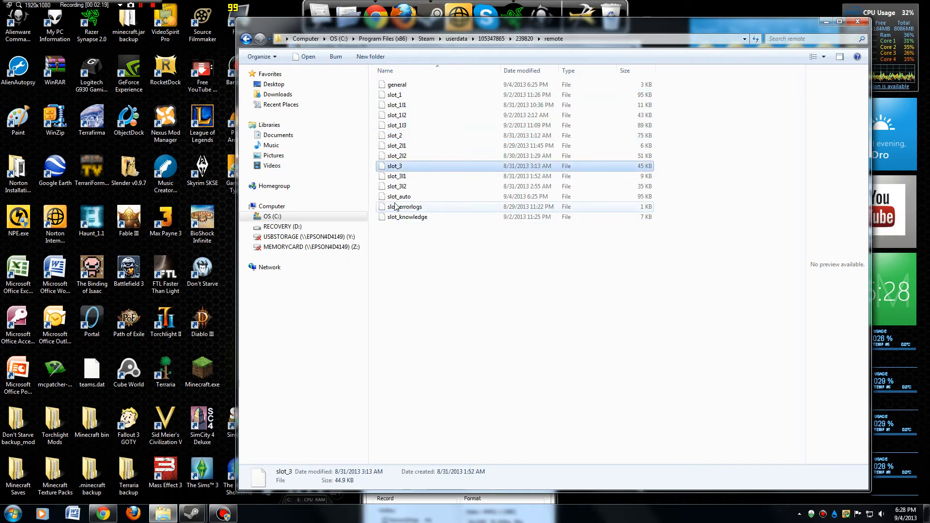
click(398, 197)
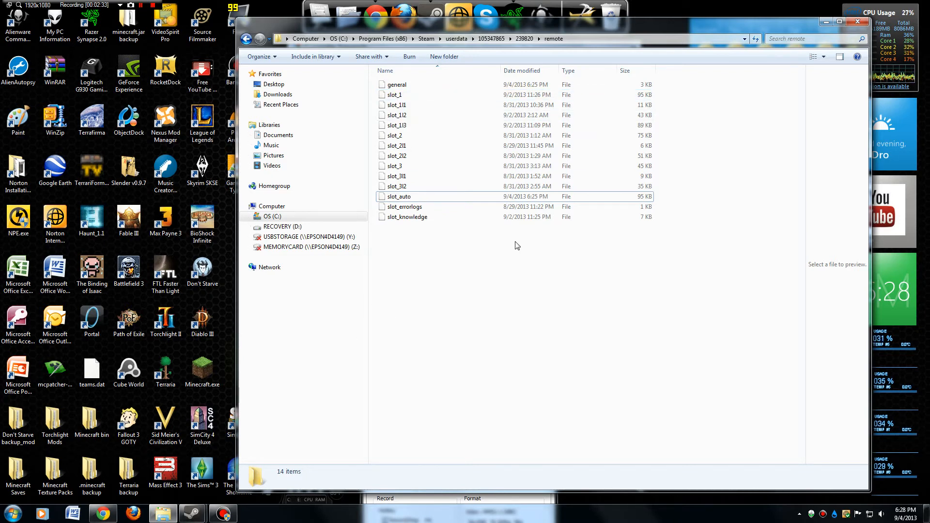
mouse_move(399, 253)
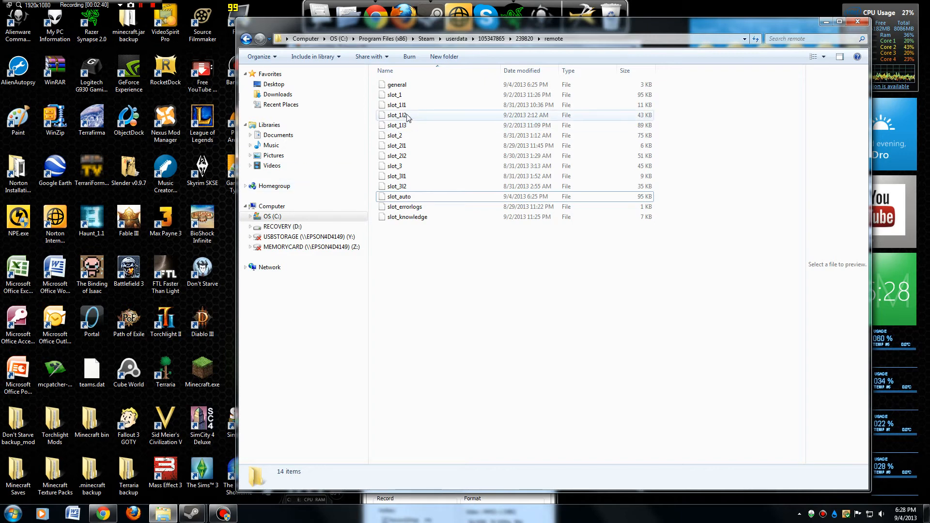
mouse_move(396, 95)
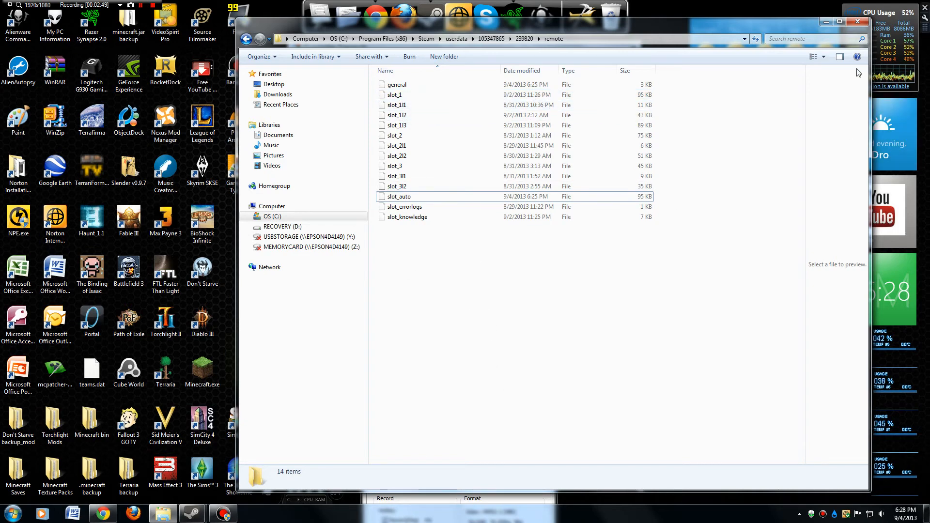
mouse_move(703, 149)
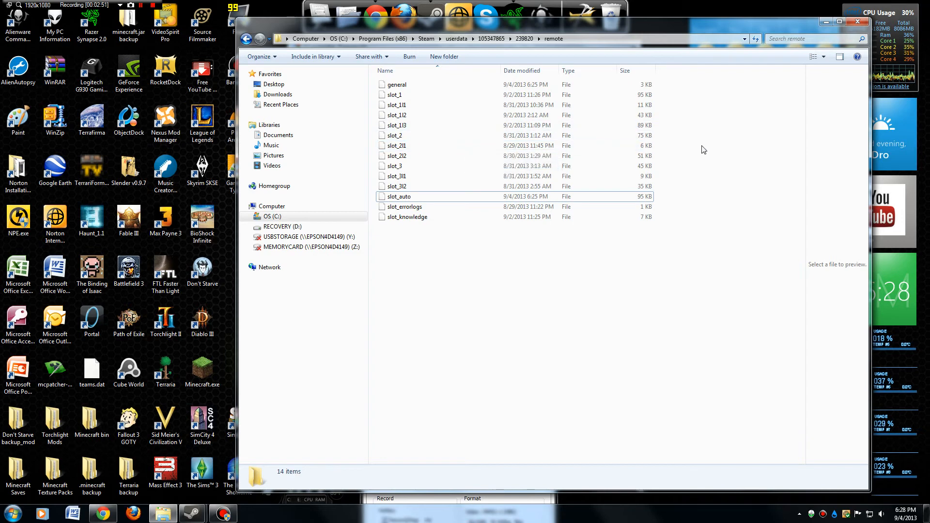